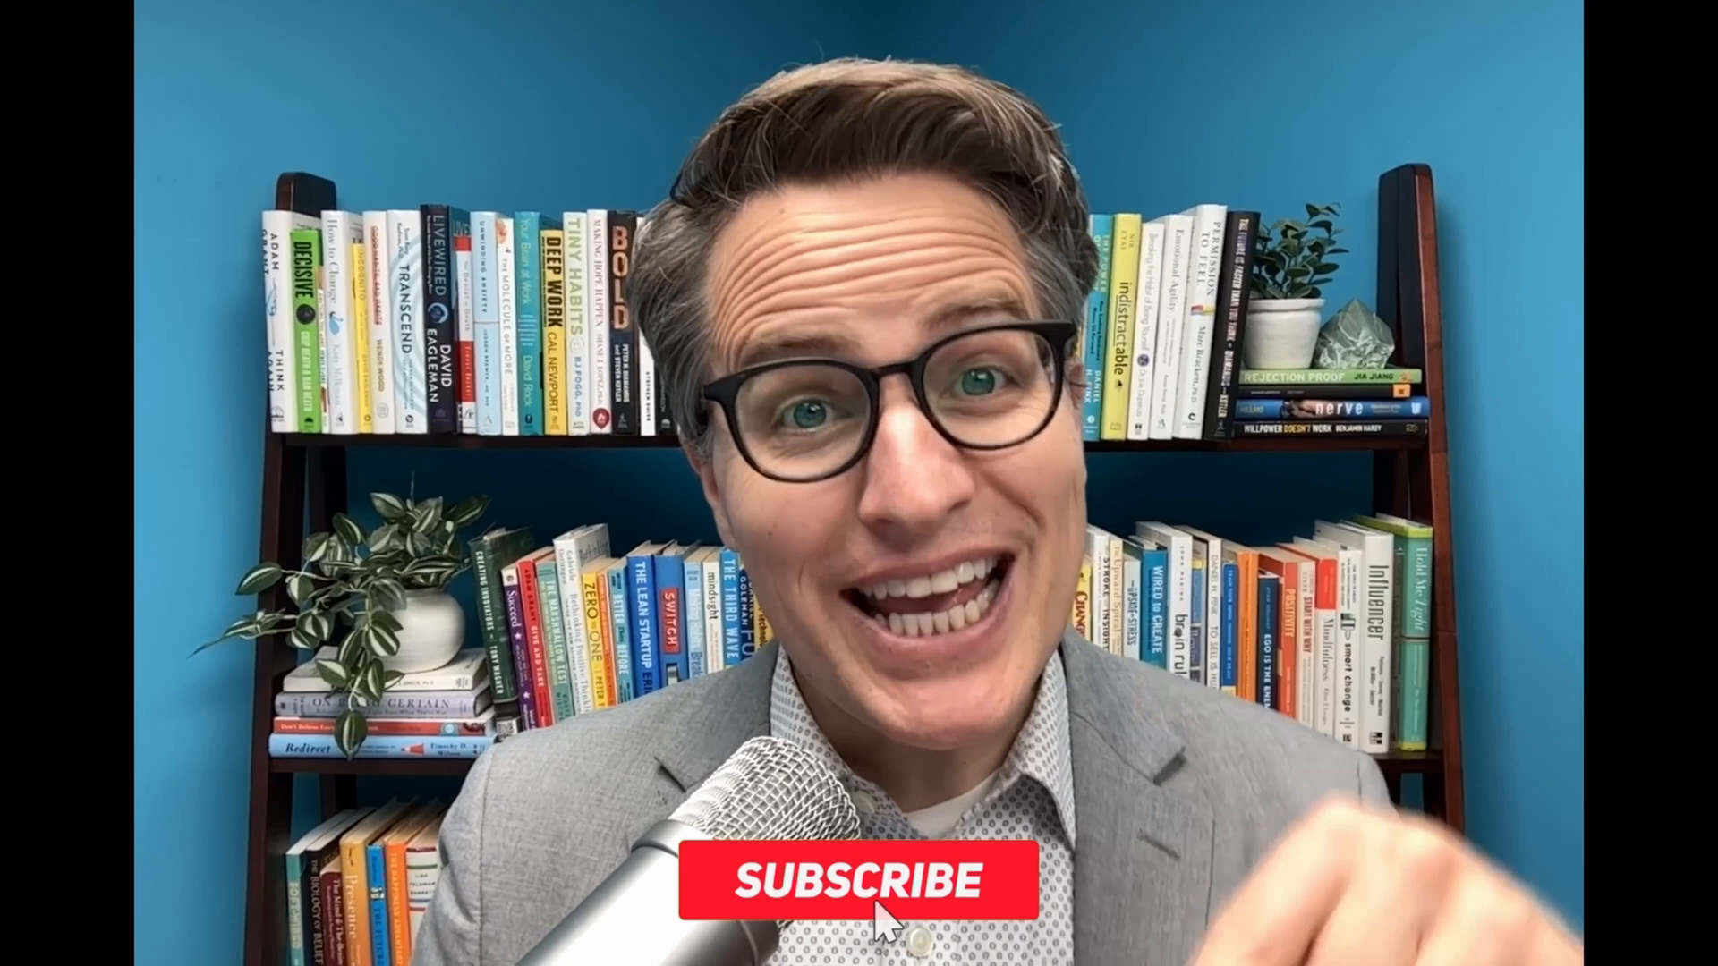
pyautogui.click(882, 882)
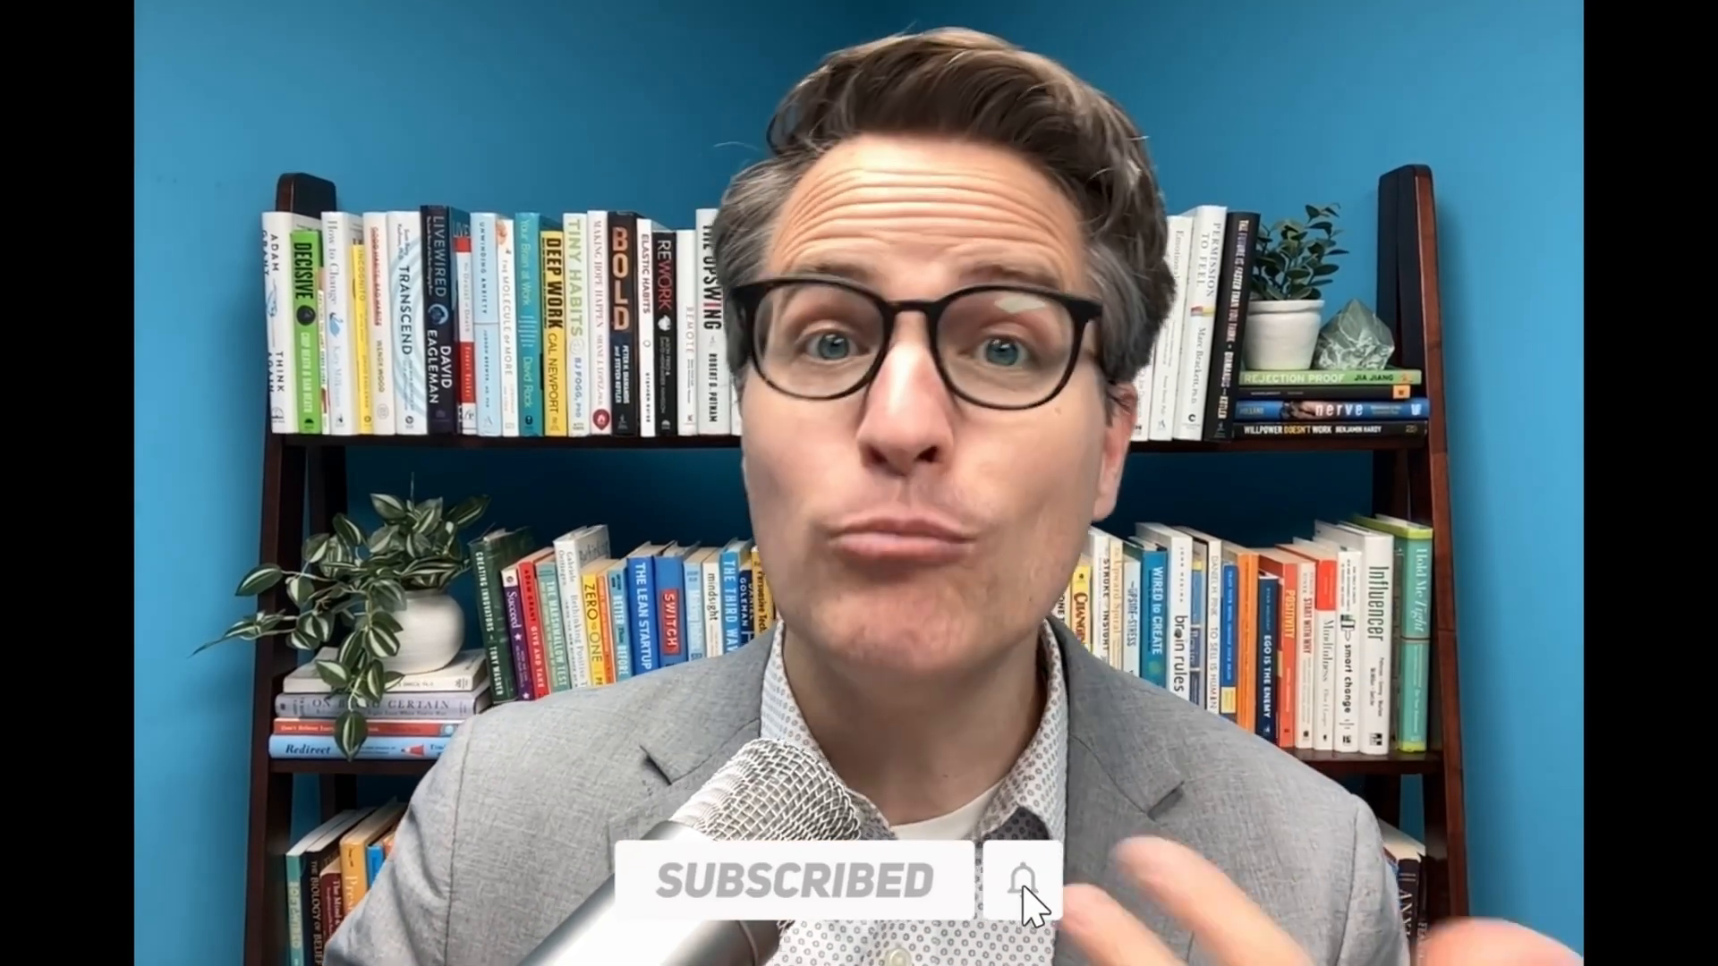